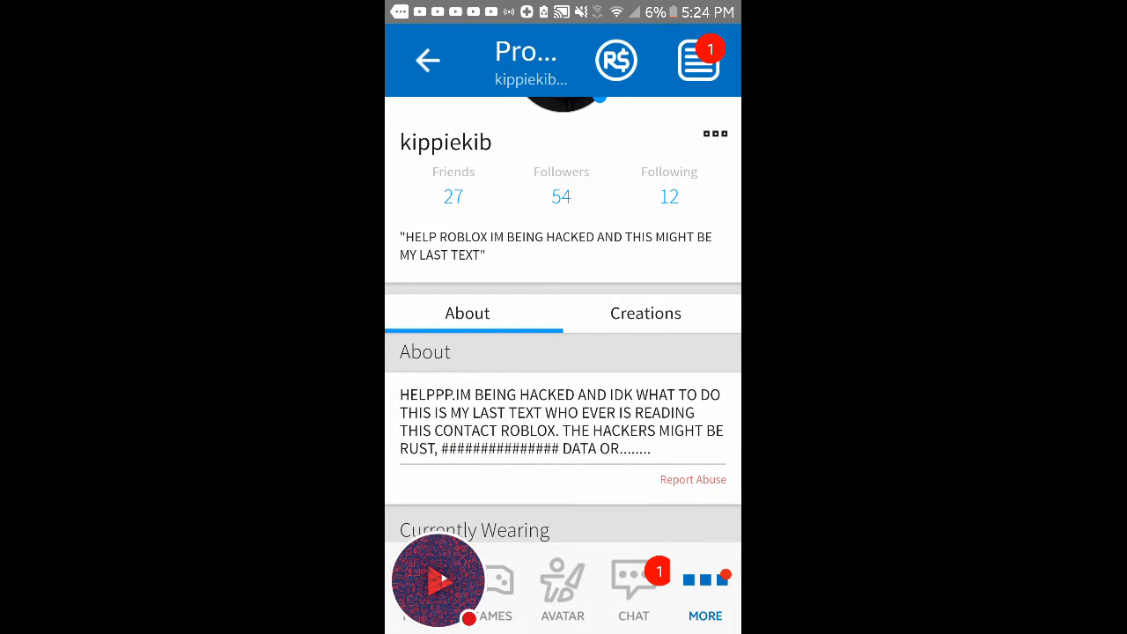
pyautogui.scroll(-3)
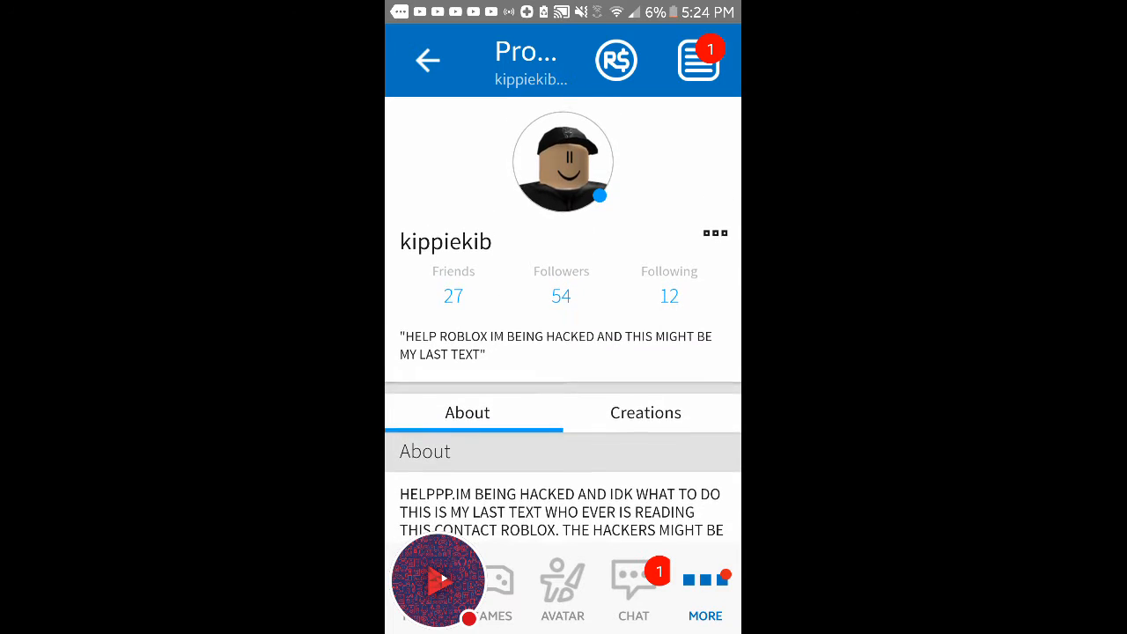
pyautogui.scroll(3)
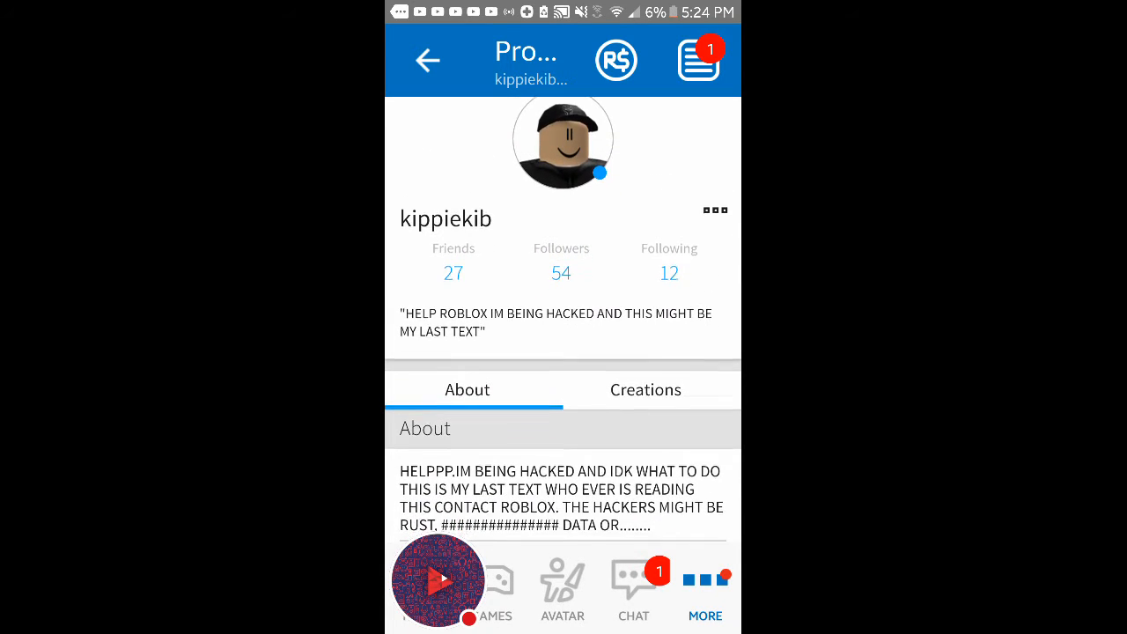
pyautogui.scroll(3)
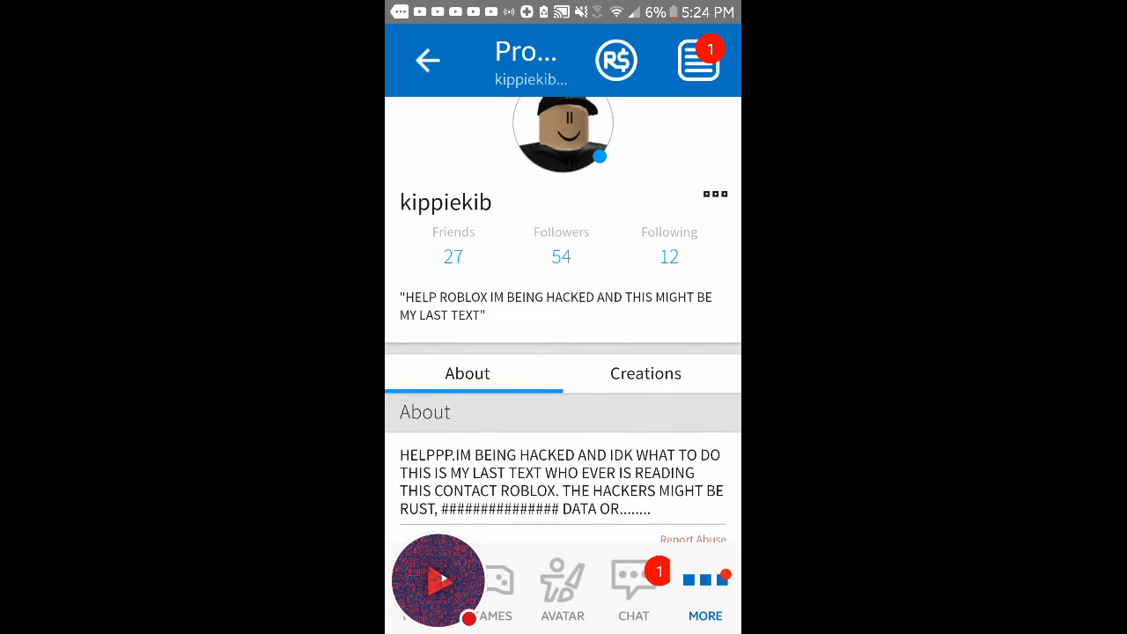
pyautogui.scroll(3)
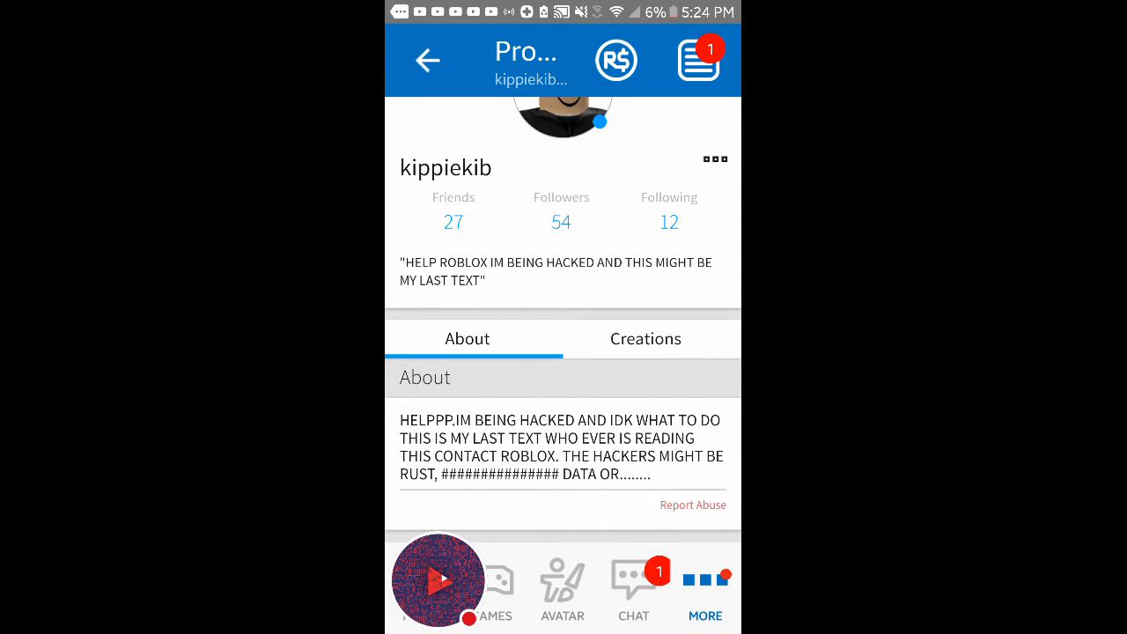